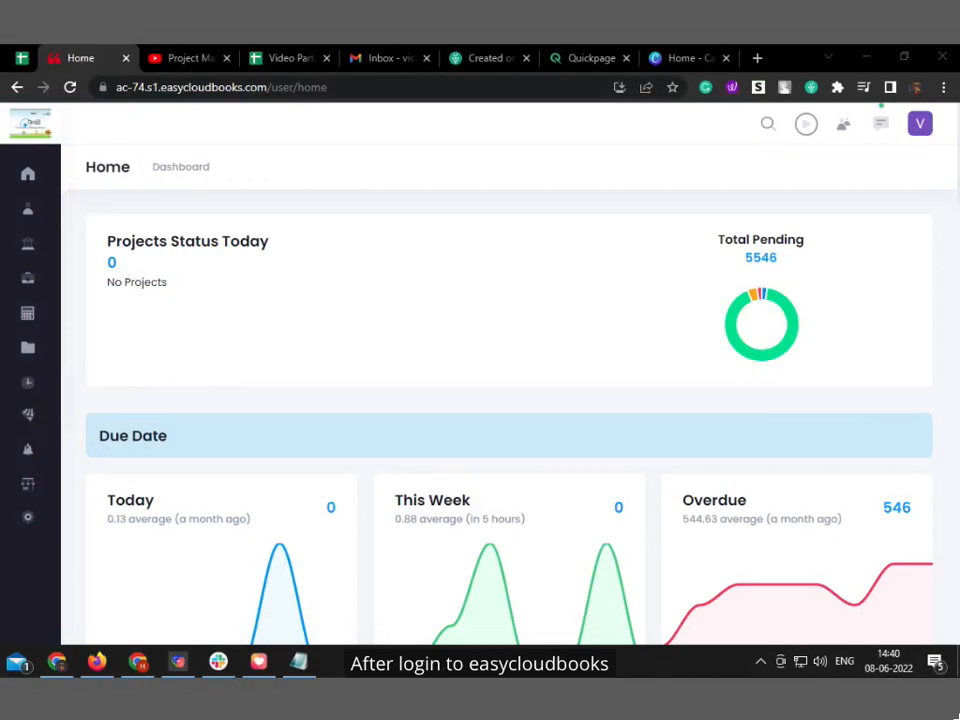
# - Expand the Projects section in the left navigation to reveal its sub-pages, including Finished
pyautogui.click(28, 173)
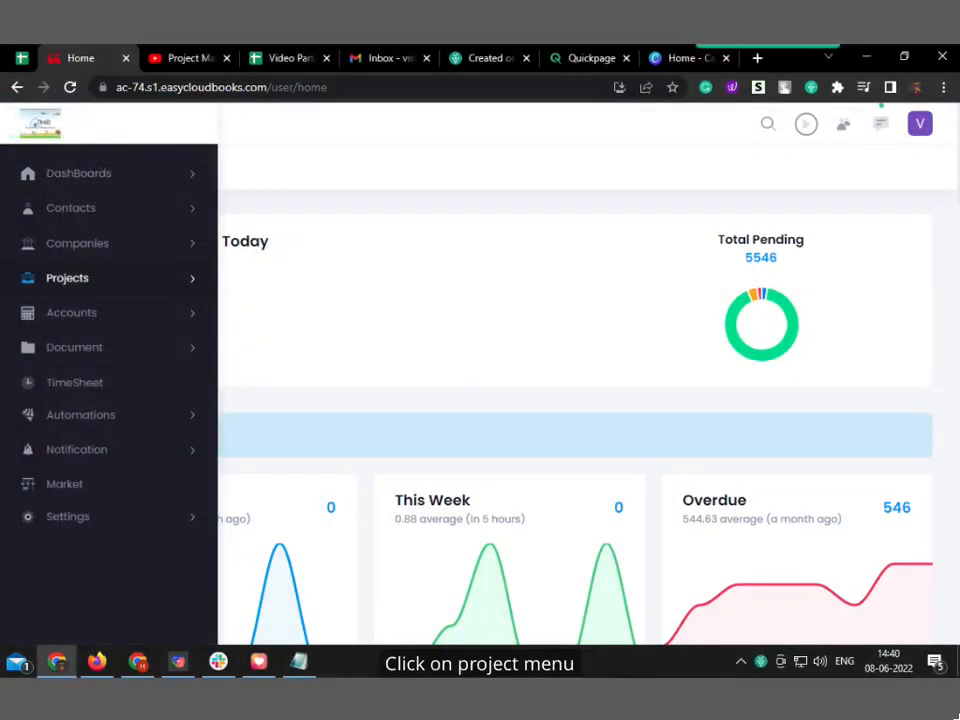
pyautogui.moveTo(67, 278)
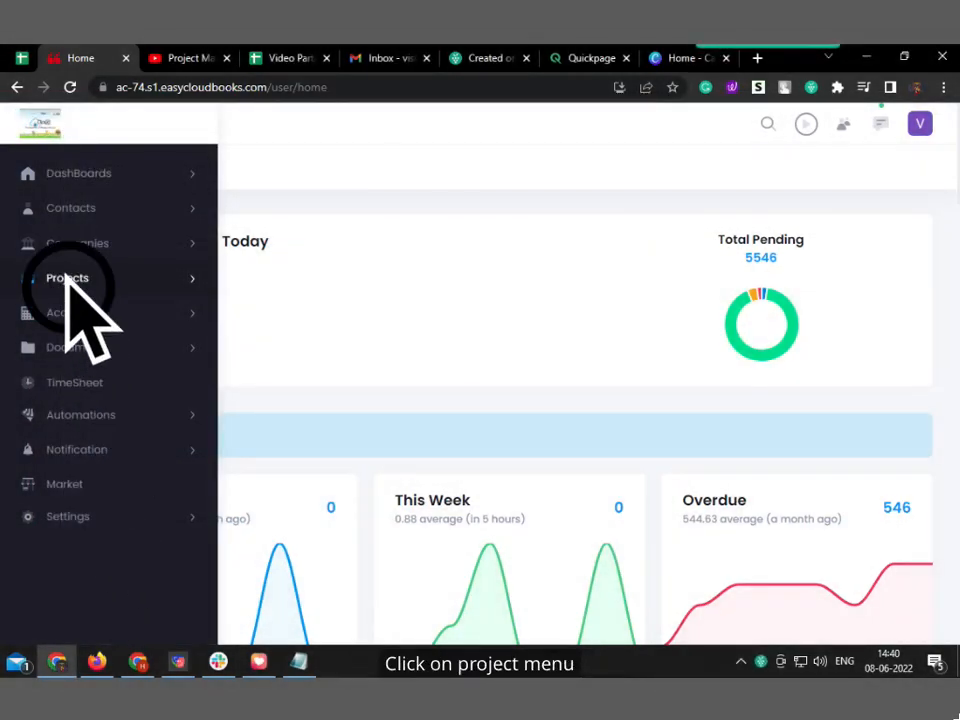
pyautogui.click(67, 278)
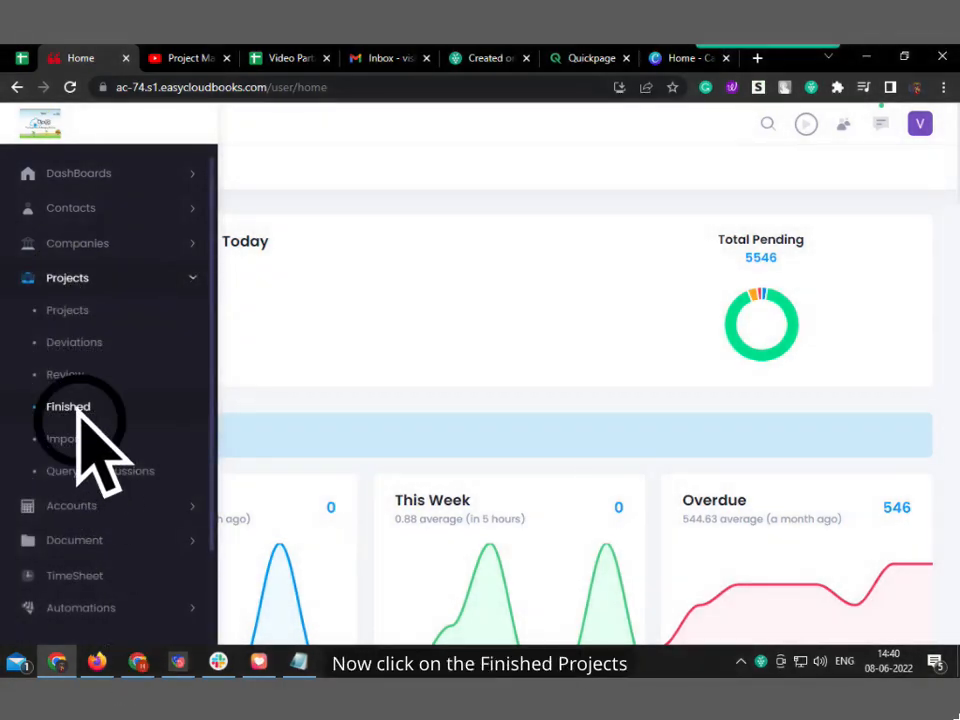
# - Show the Finished Project list with company, service and period details
pyautogui.click(68, 406)
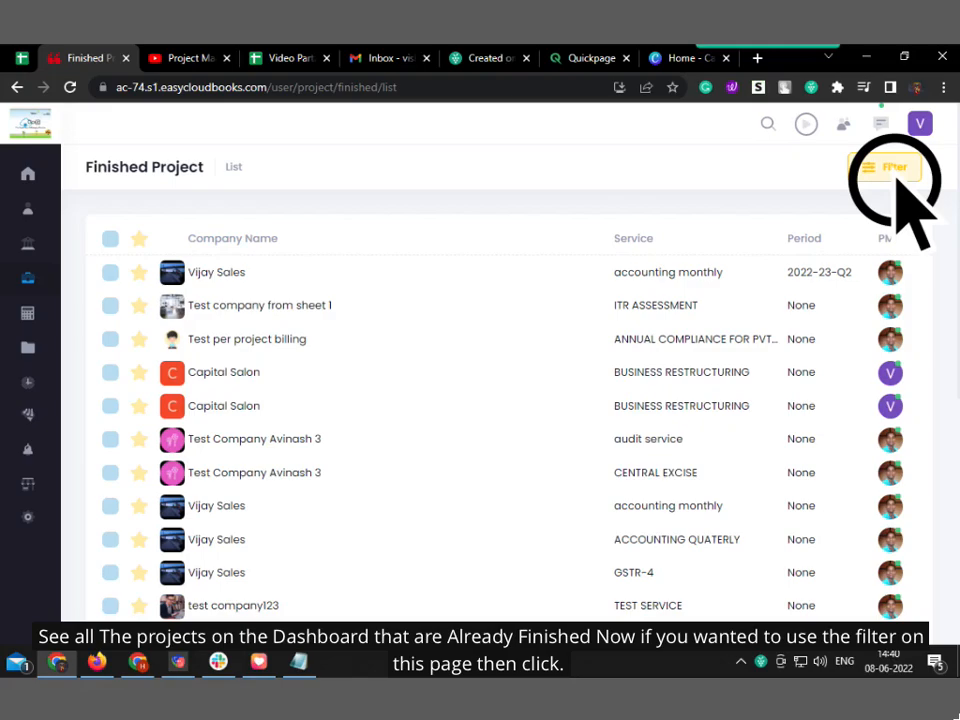
# - Bring up the project filter panel over the Finished Project list
pyautogui.click(892, 166)
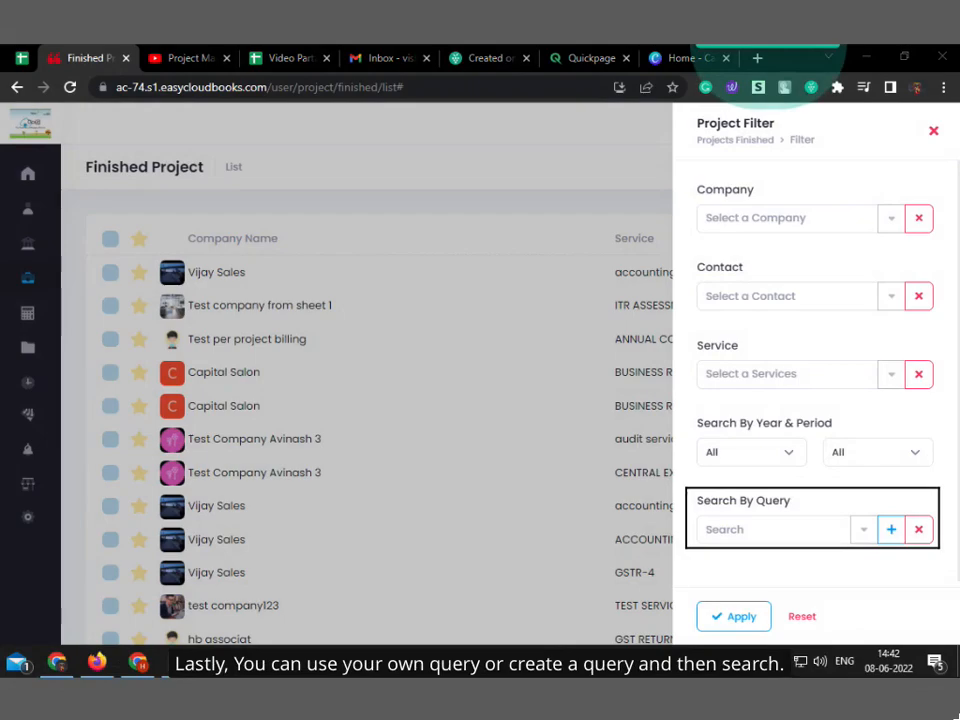
# - Filter finished projects by the saved 'Companies Created Last Month' query, leaving two entries, then reopen the filter panel
pyautogui.write('created')
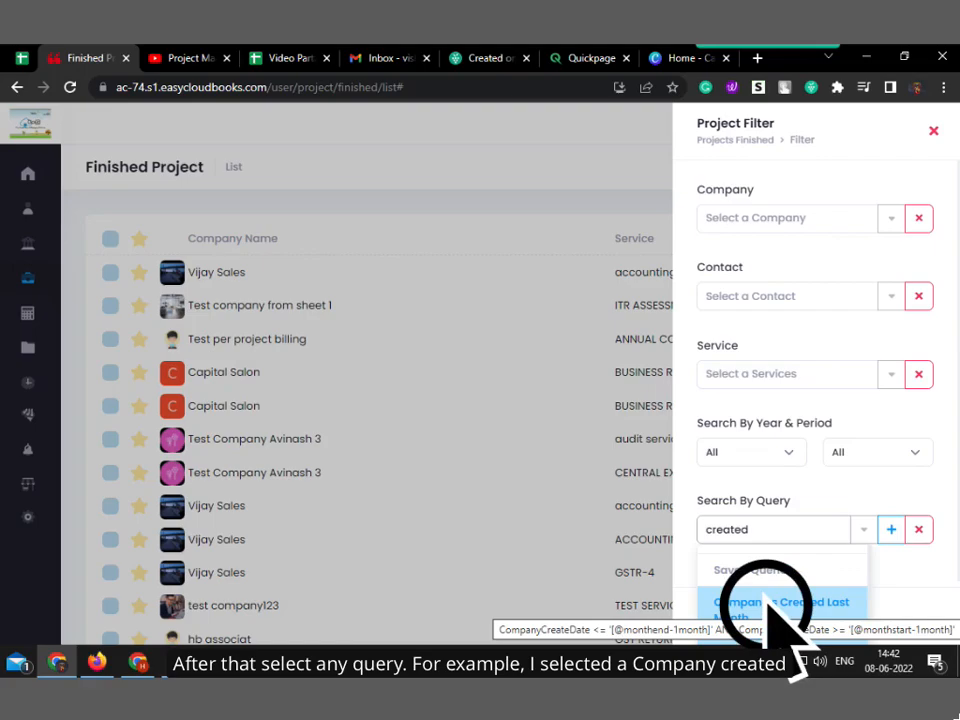
pyautogui.click(781, 601)
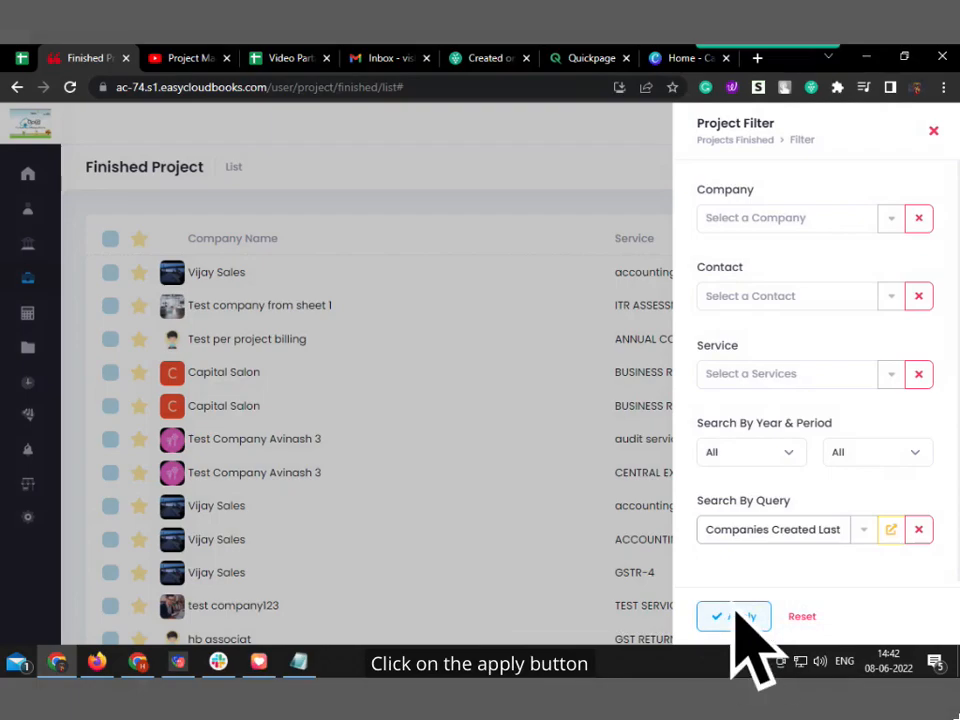
pyautogui.click(717, 616)
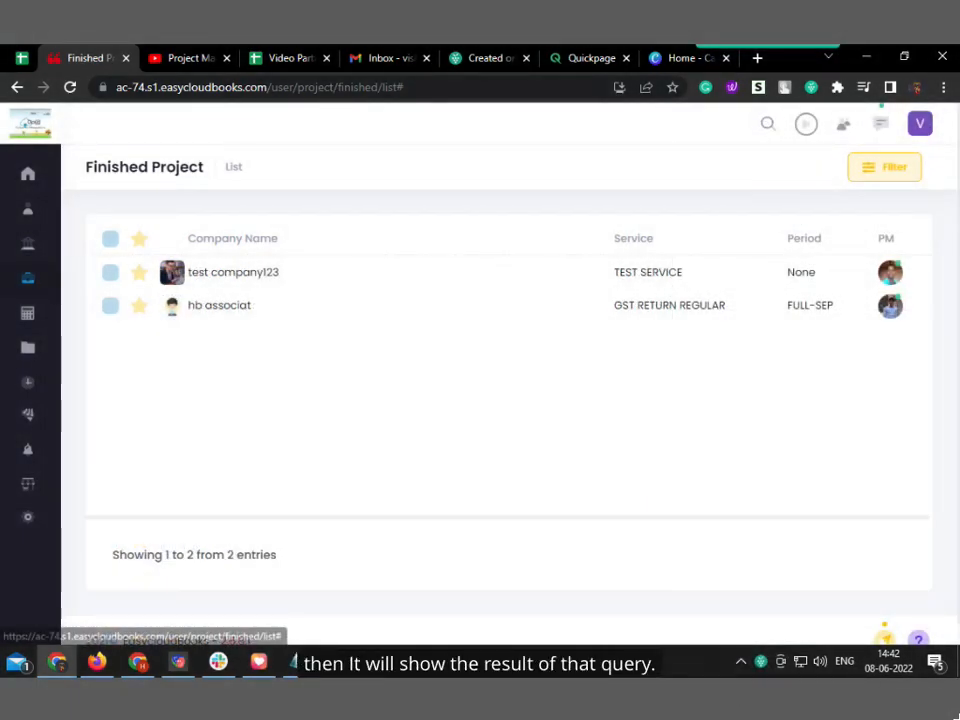
pyautogui.click(884, 166)
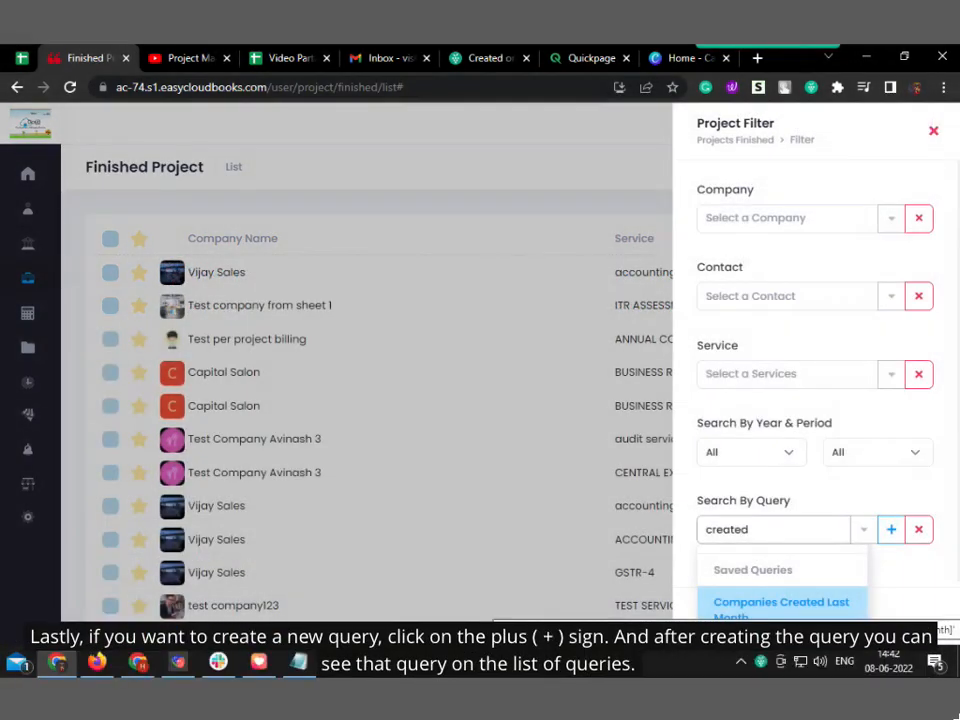